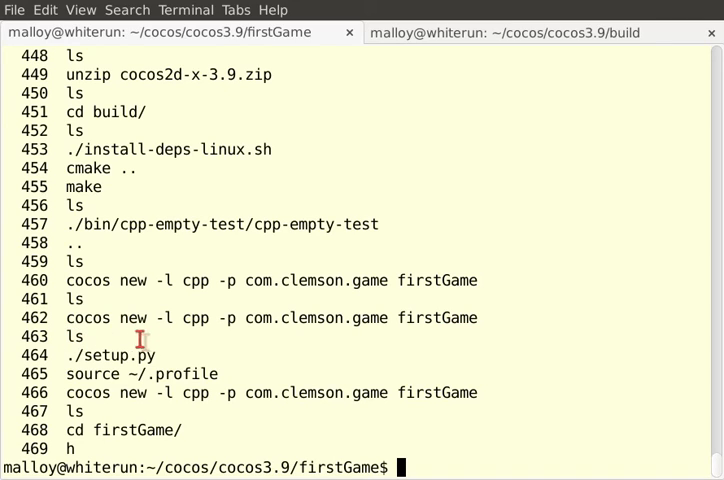
mouse_move(142, 354)
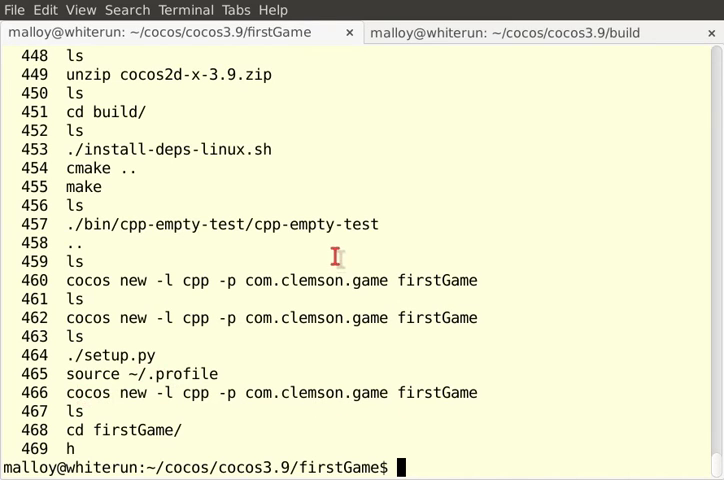
mouse_move(210, 392)
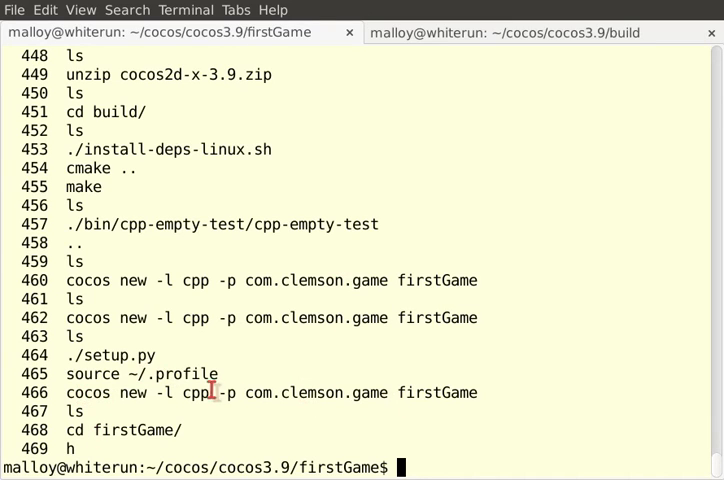
List the firstGame project folder's contents with ls.
type("ls")
type("..")
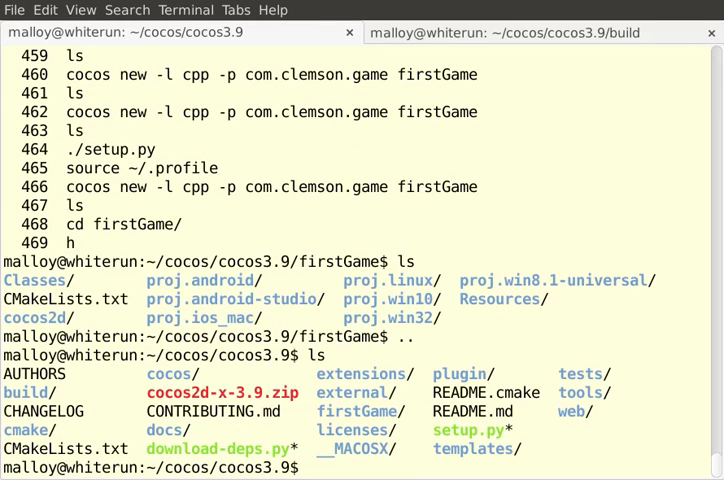
mouse_move(383, 414)
type("cd firstGame/")
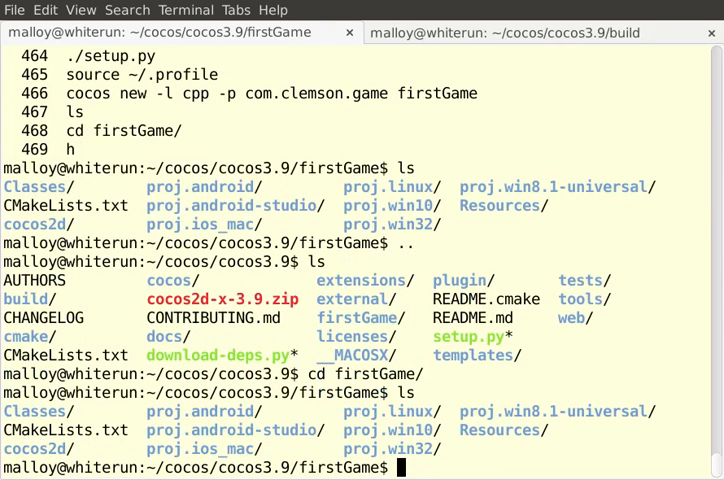
mouse_move(601, 378)
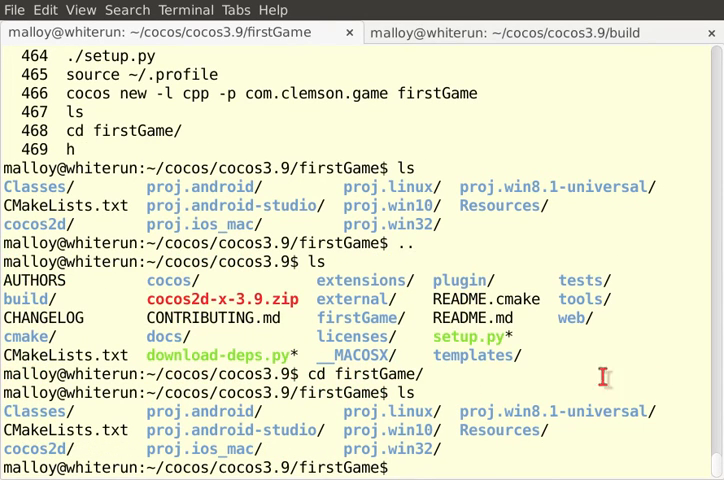
mouse_move(43, 411)
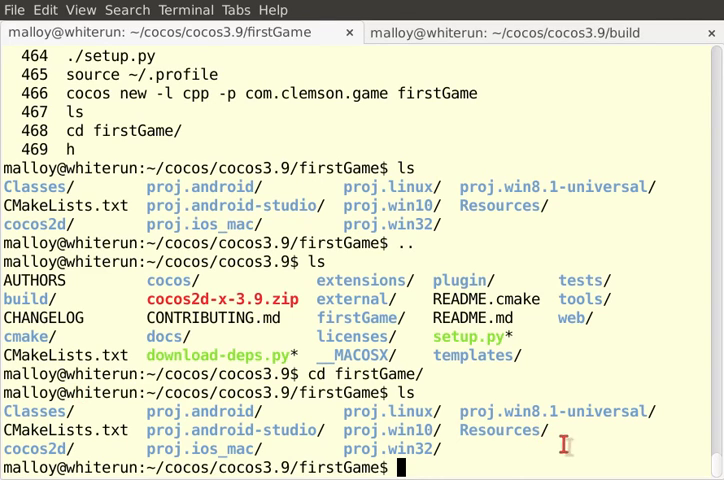
mouse_move(500, 432)
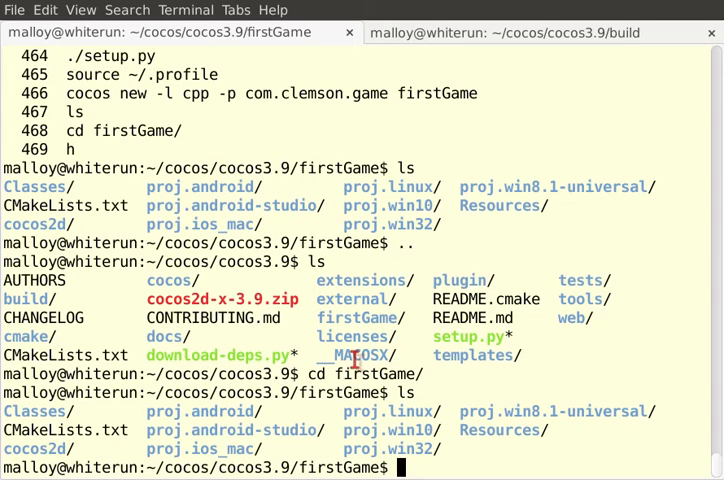
Run 'cocos run -p' to start building and running the firstGame project.
type("c")
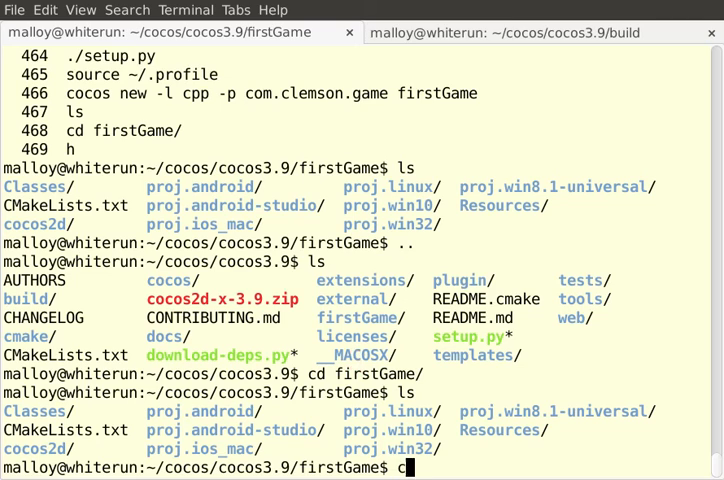
type("ocos")
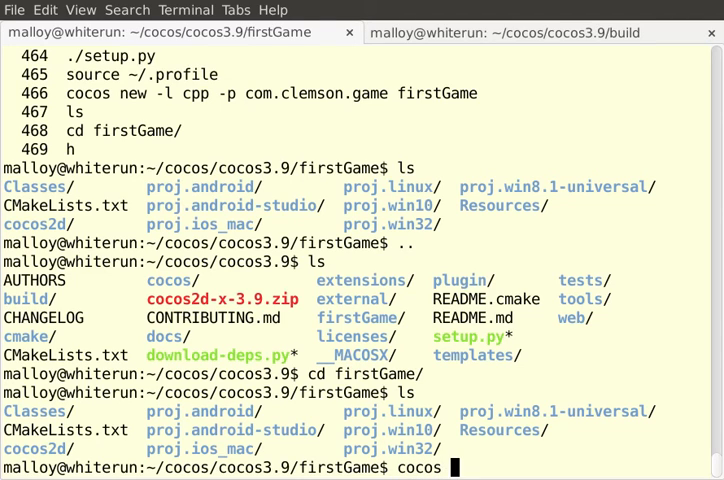
type("-p")
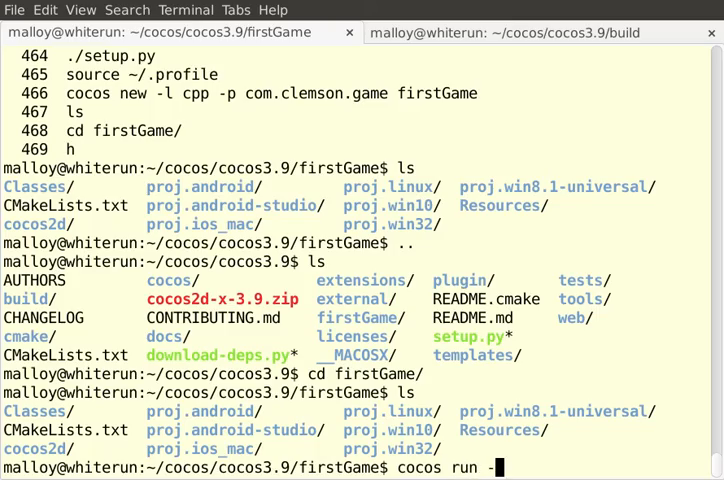
key("Return")
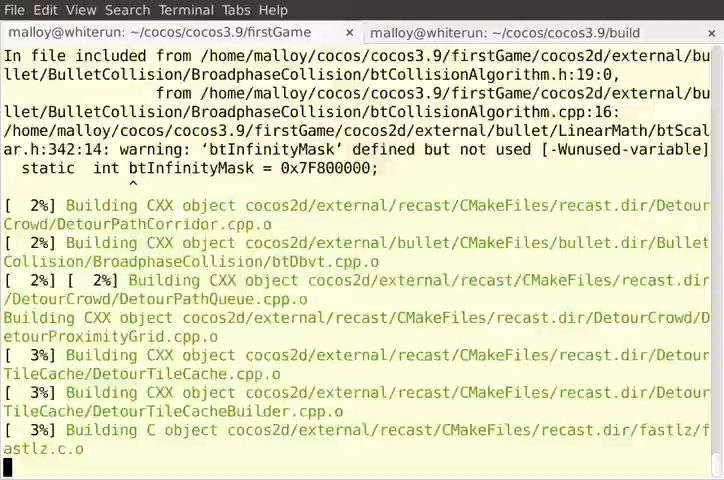
Follow the Linux build output through the warnings until the Hello World window opens.
scroll("down", 3)
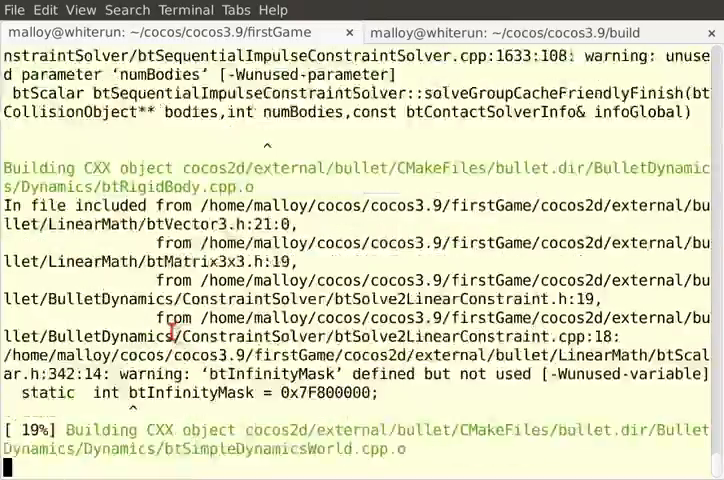
scroll("down", 3)
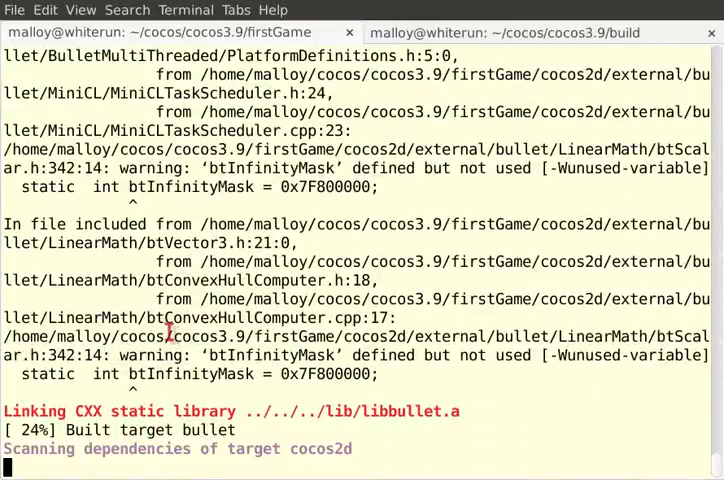
scroll("down", 3)
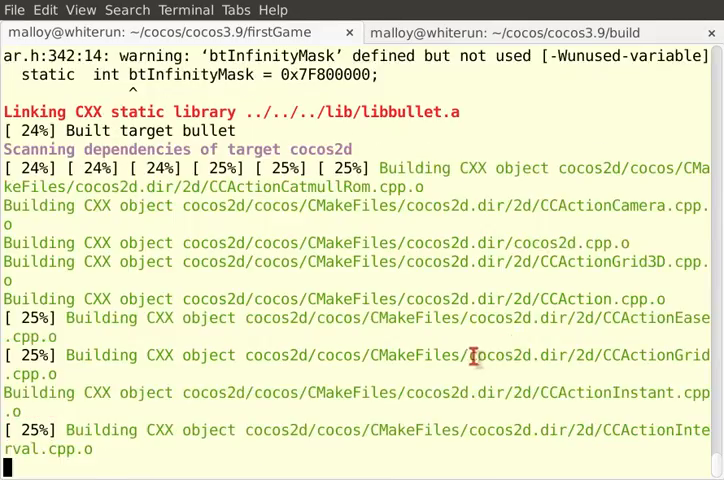
scroll("down", 3)
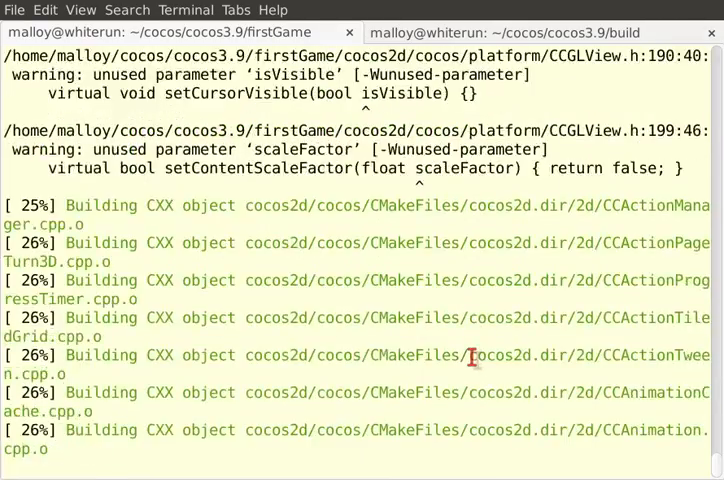
scroll("down", 3)
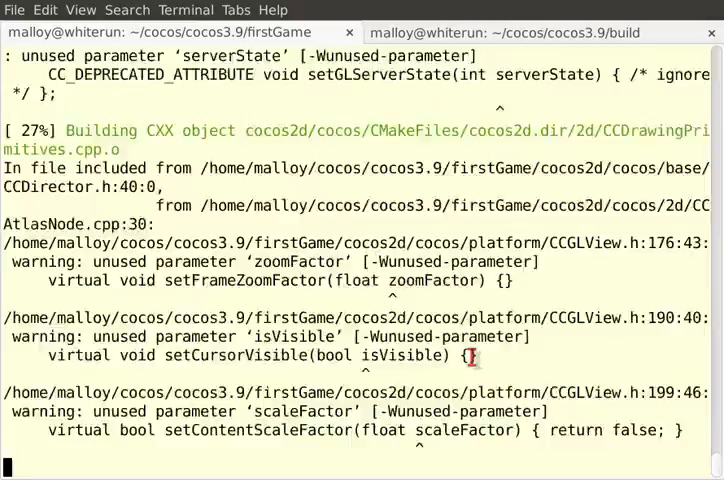
scroll("down", 3)
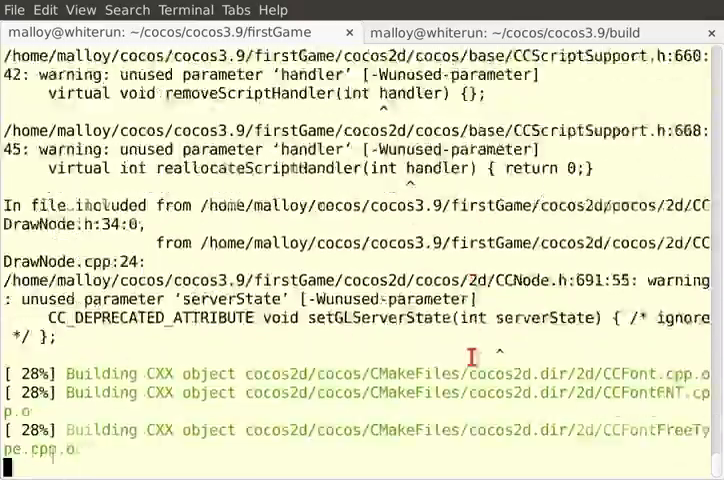
scroll("down", 3)
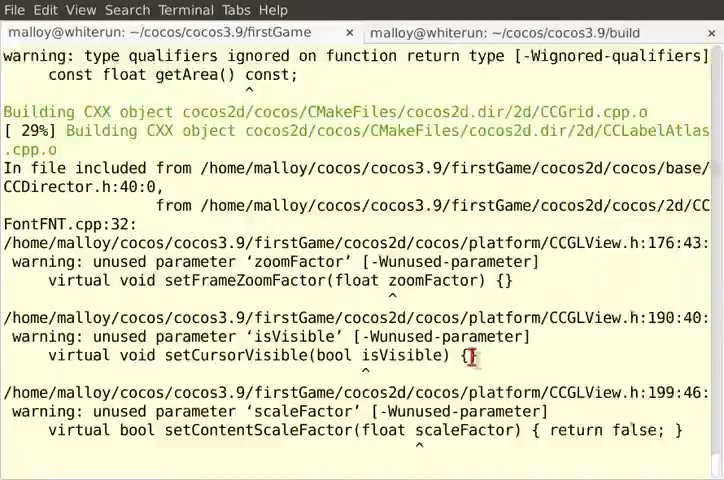
scroll("down", 3)
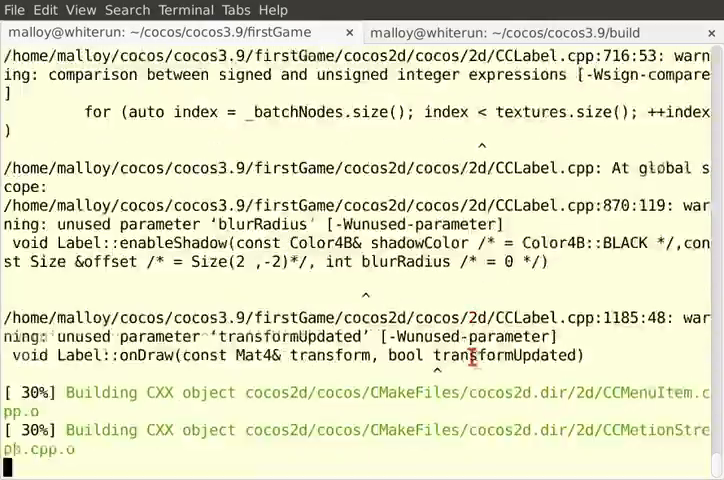
scroll("down", 3)
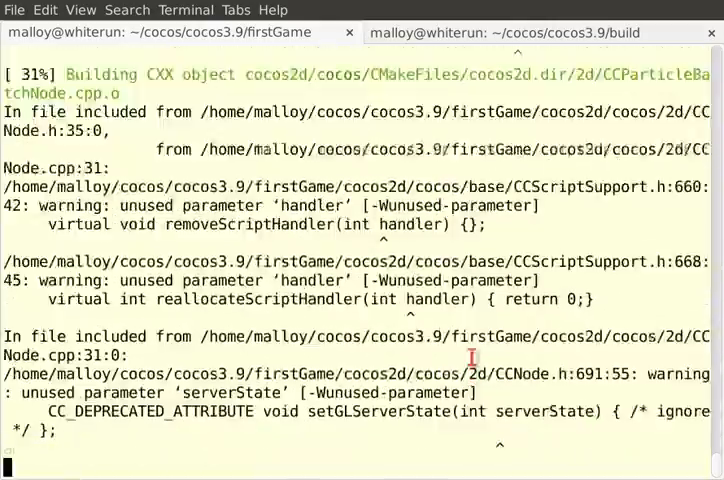
scroll("down", 3)
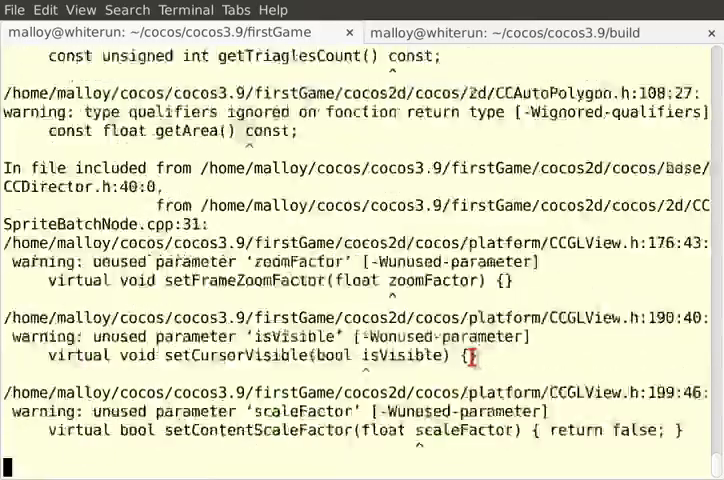
scroll("down", 3)
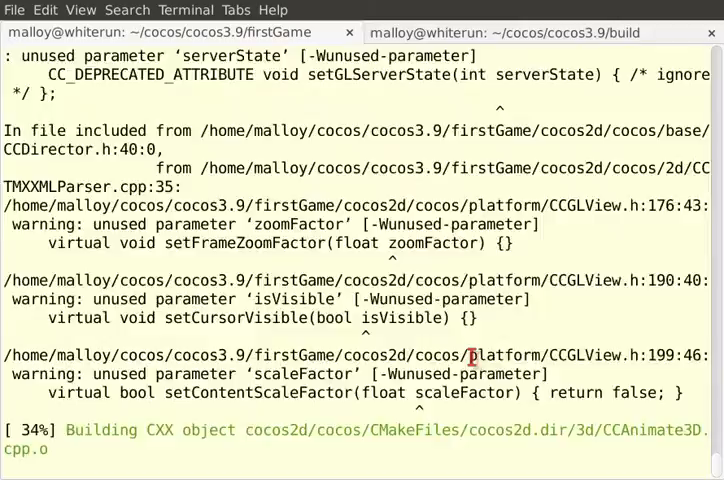
scroll("down", 3)
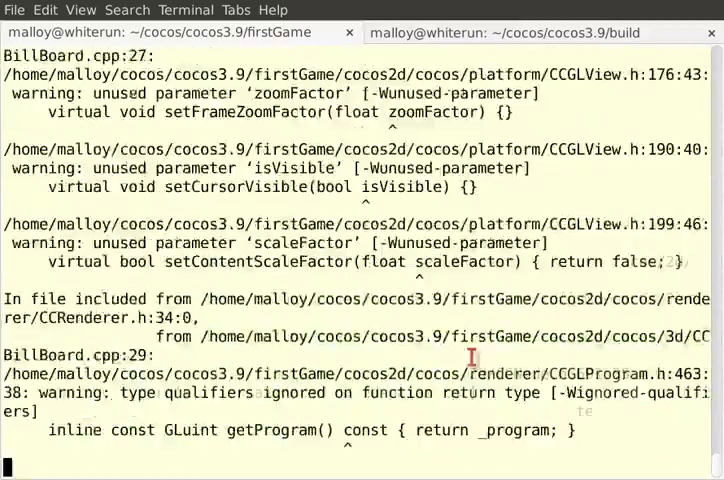
scroll("down", 3)
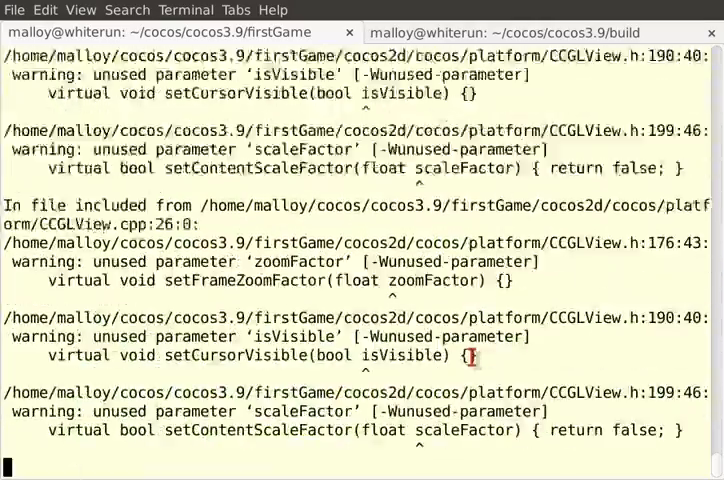
scroll("down", 3)
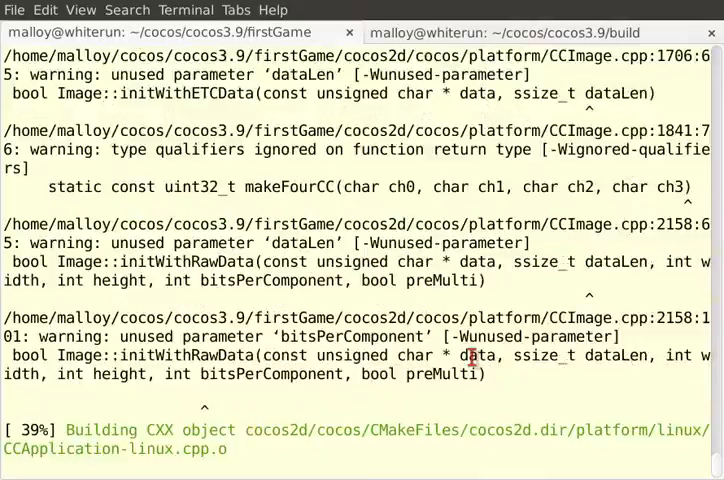
scroll("down", 3)
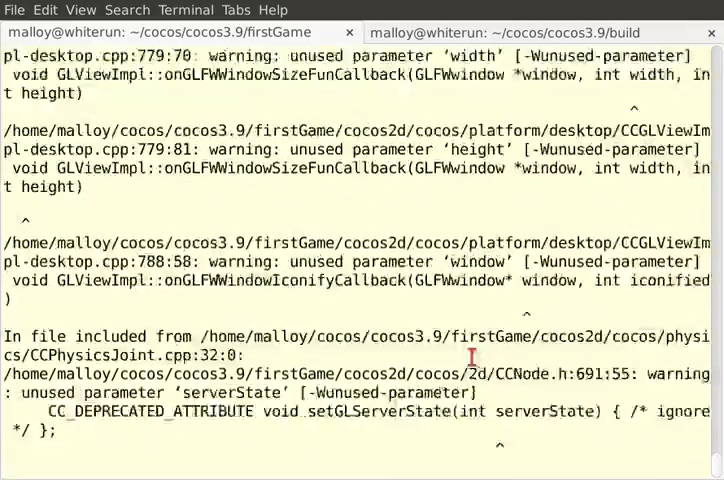
scroll("down", 3)
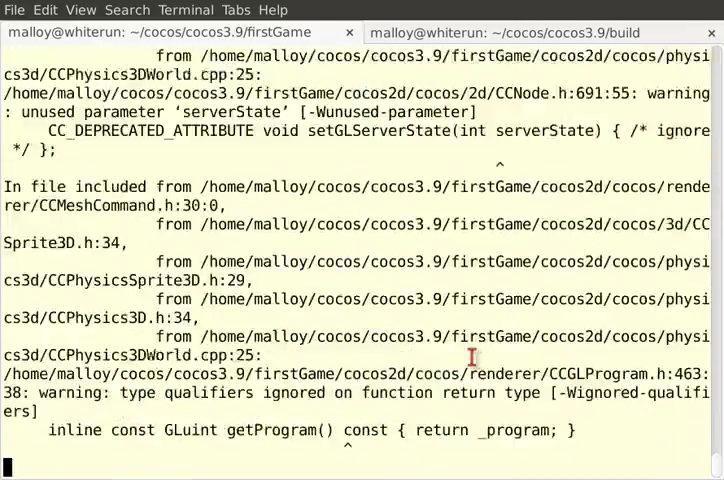
scroll("down", 3)
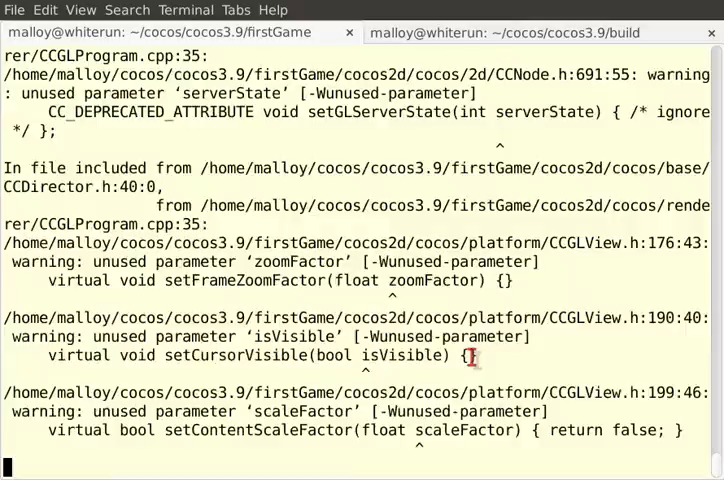
scroll("down", 3)
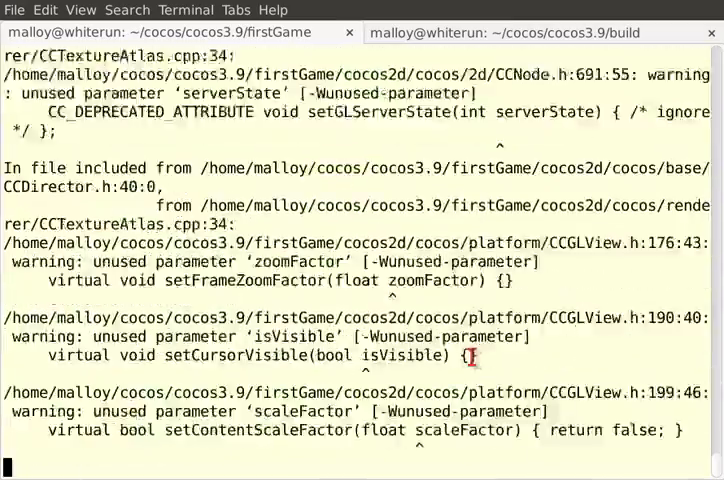
scroll("down", 3)
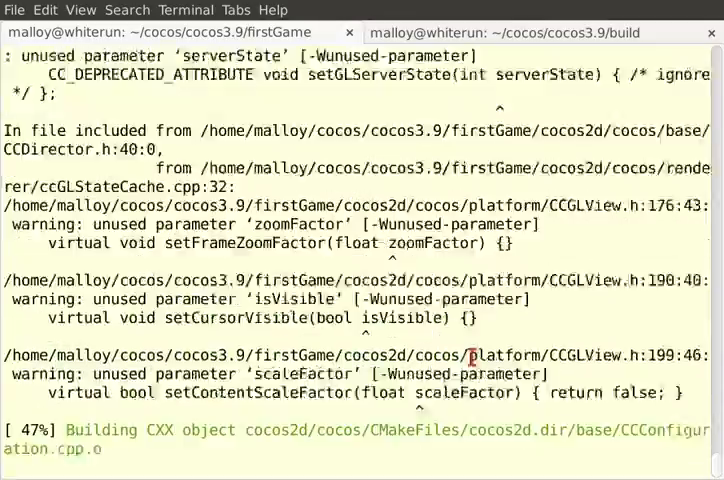
scroll("down", 3)
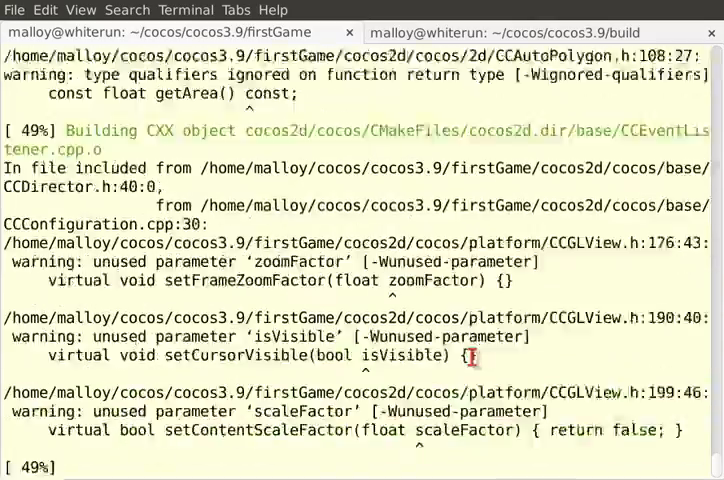
scroll("down", 3)
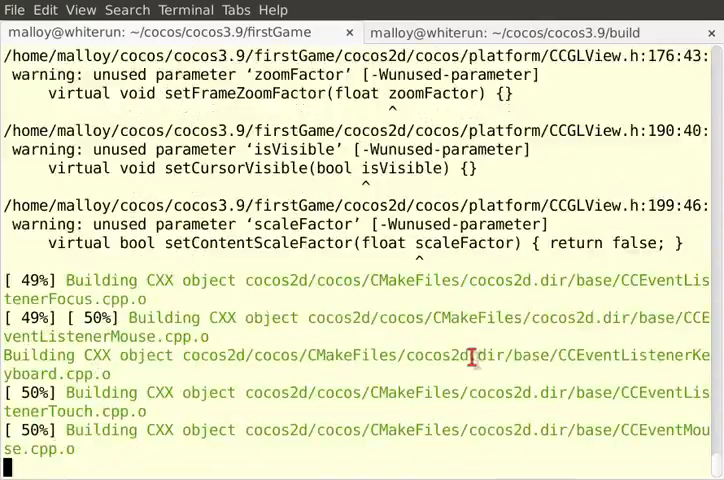
scroll("down", 3)
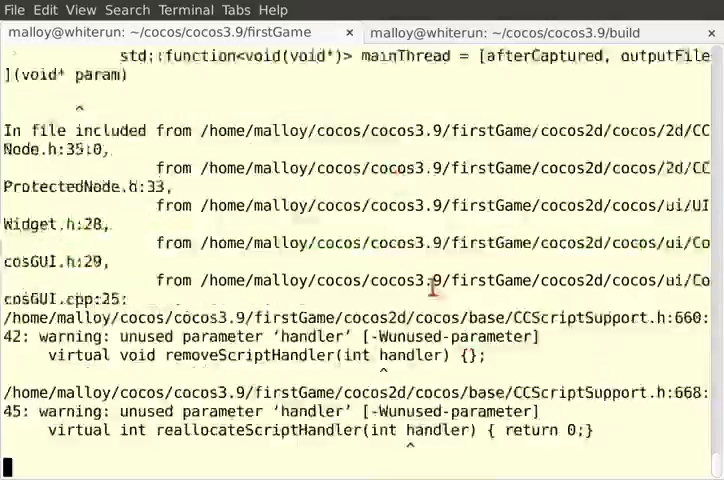
scroll("down", 3)
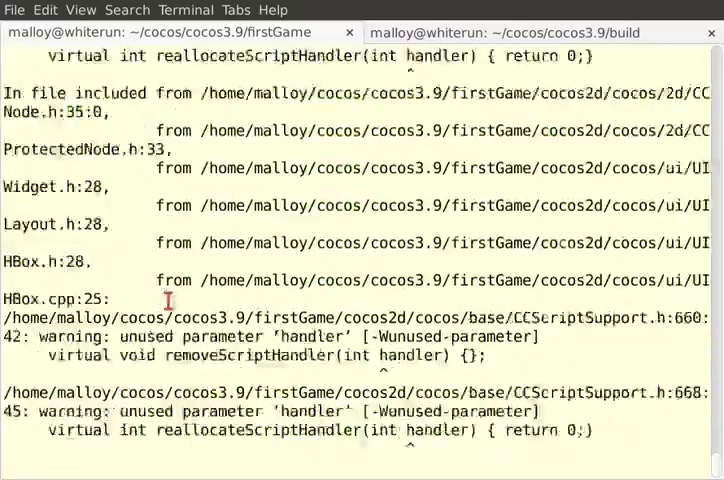
scroll("down", 3)
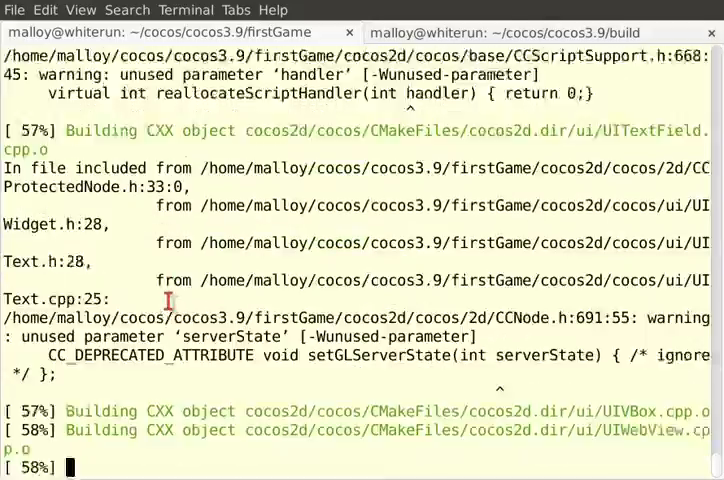
scroll("down", 3)
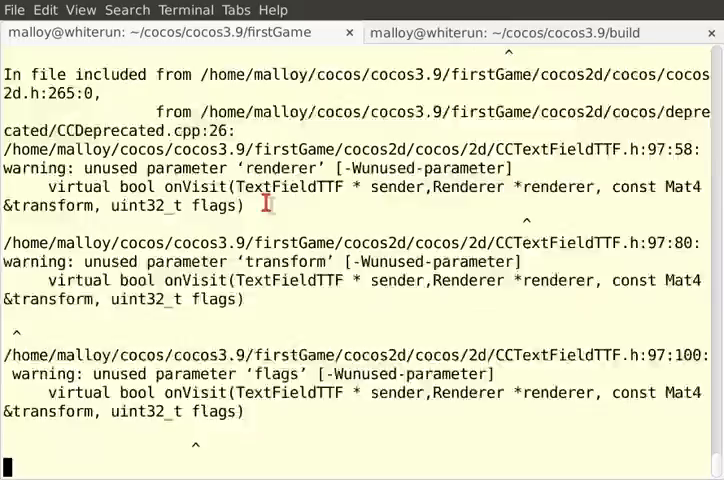
scroll("down", 3)
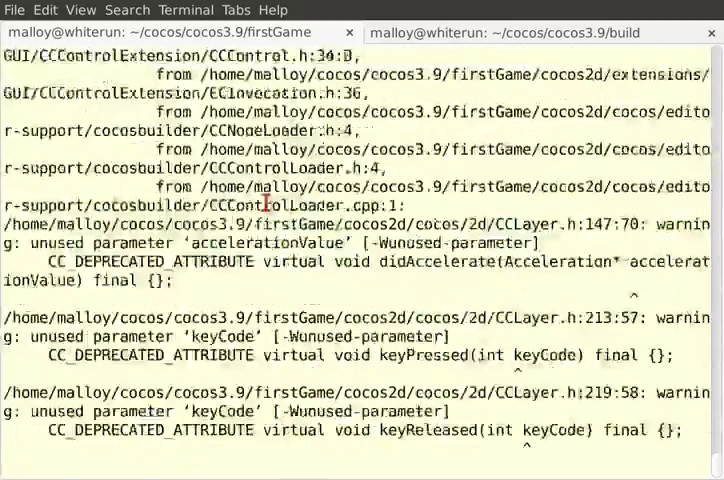
scroll("down", 3)
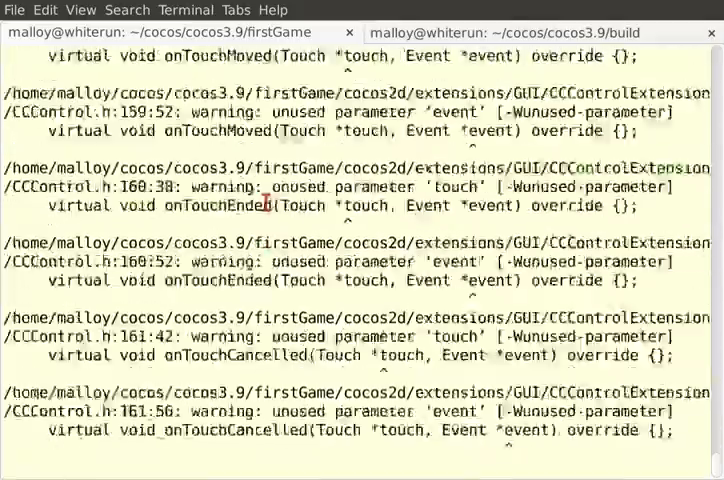
scroll("down", 3)
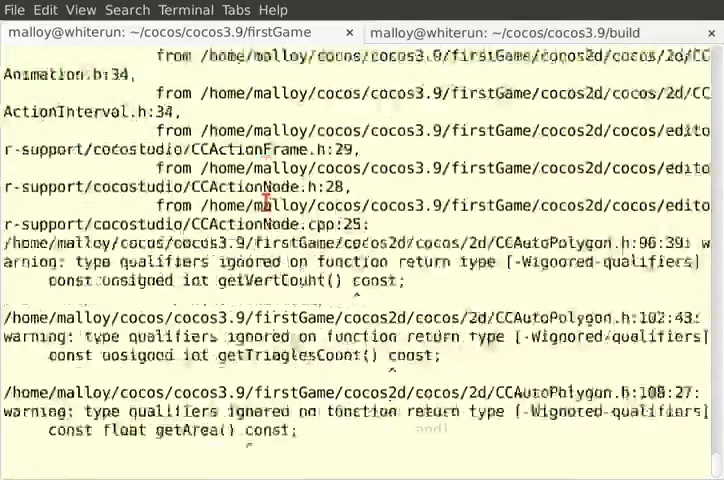
scroll("down", 3)
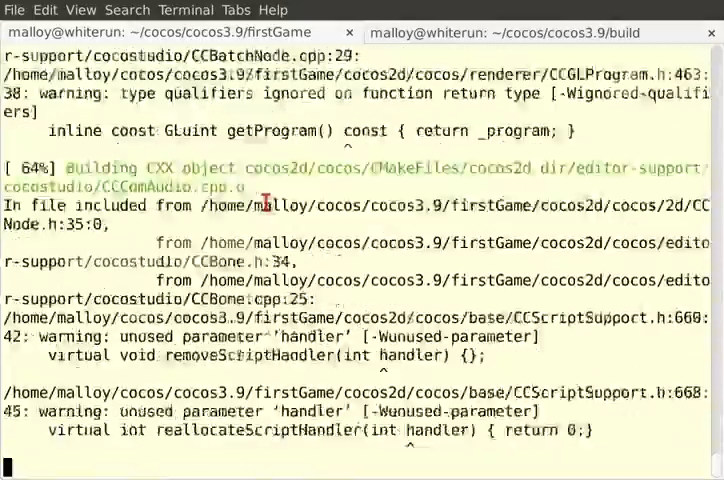
scroll("down", 3)
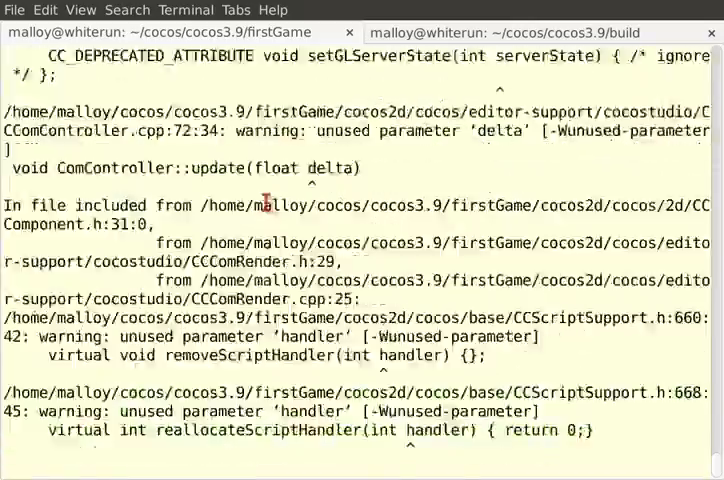
scroll("down", 3)
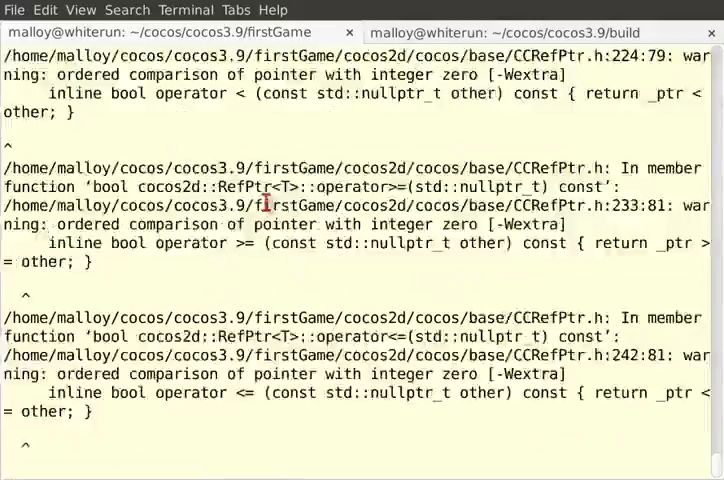
scroll("down", 3)
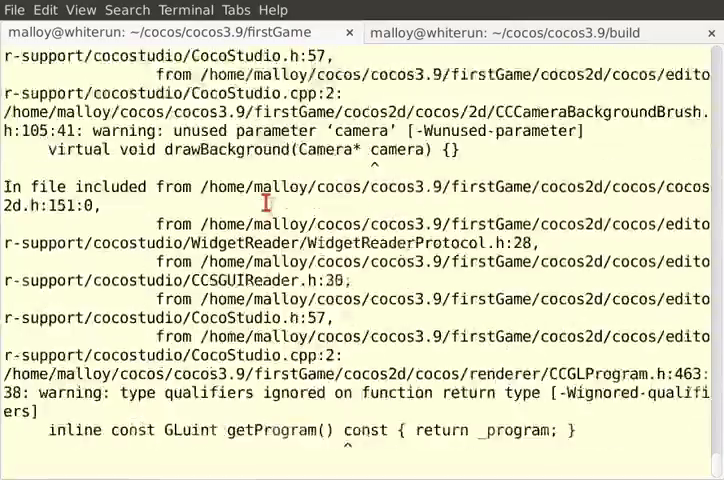
scroll("down", 3)
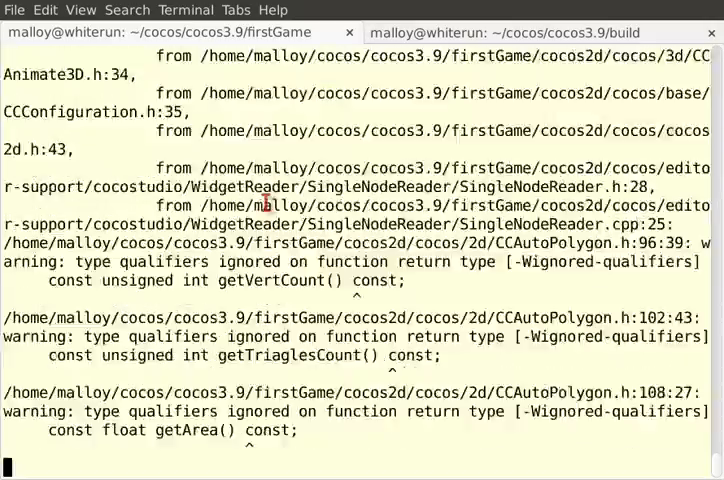
scroll("down", 3)
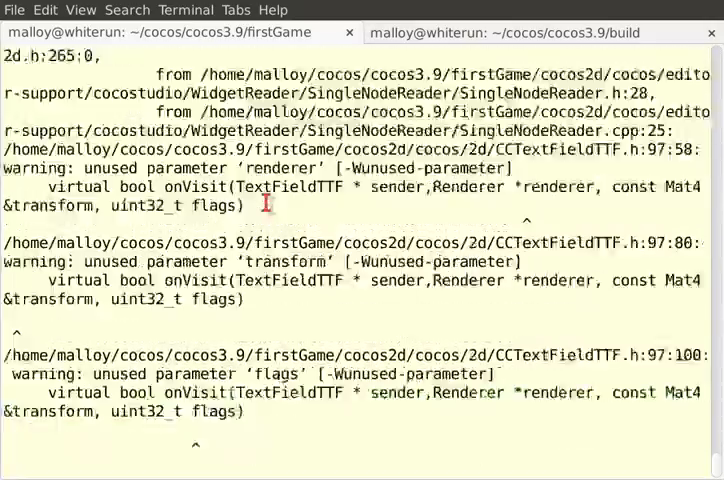
scroll("down", 3)
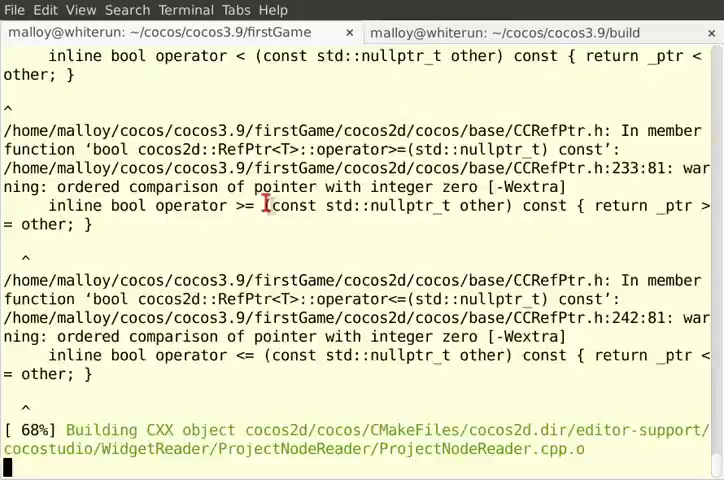
scroll("down", 3)
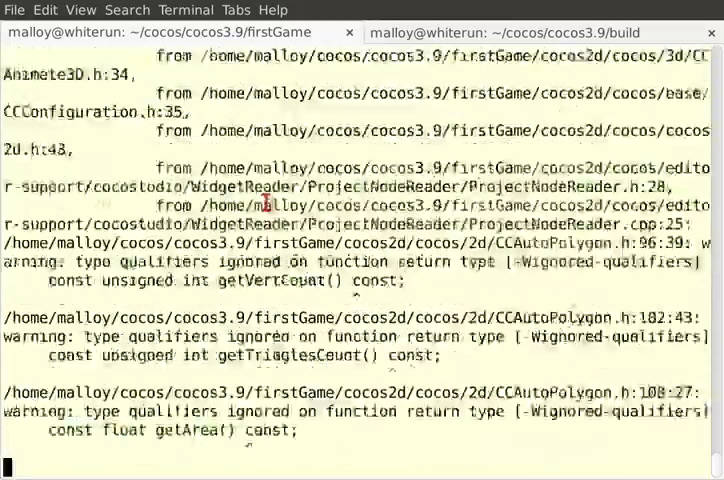
scroll("down", 3)
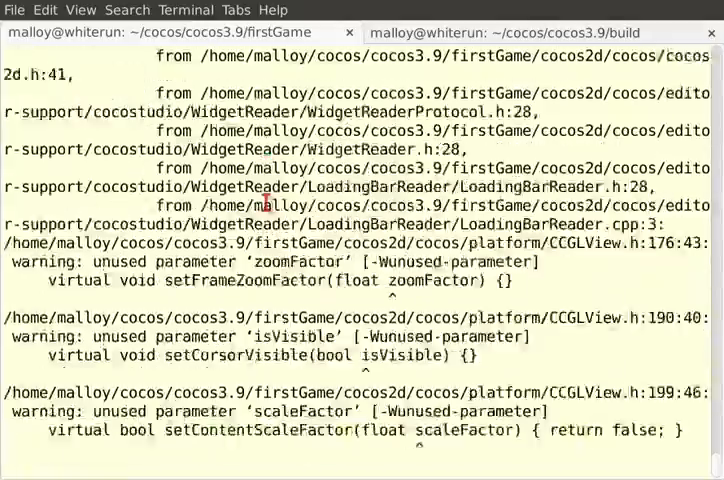
scroll("down", 3)
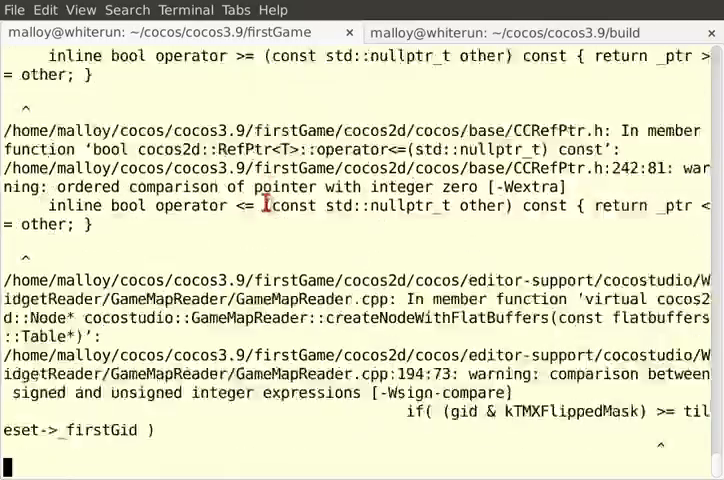
scroll("down", 3)
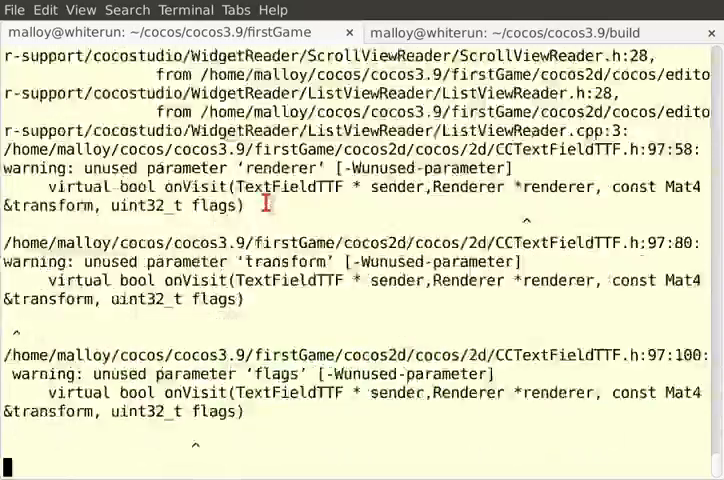
scroll("down", 3)
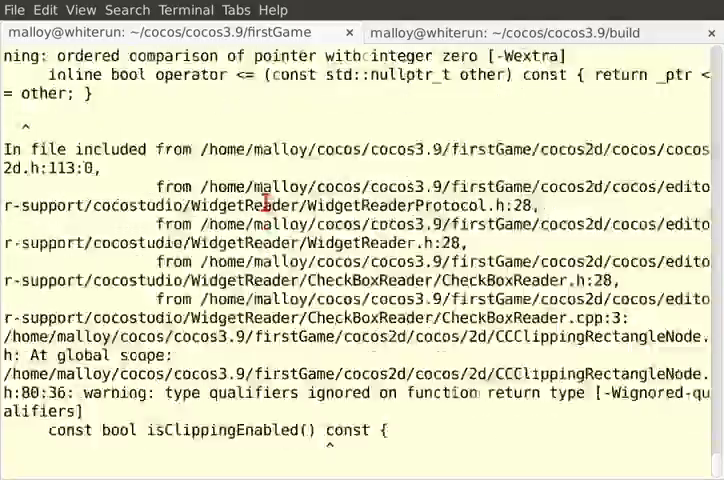
scroll("down", 3)
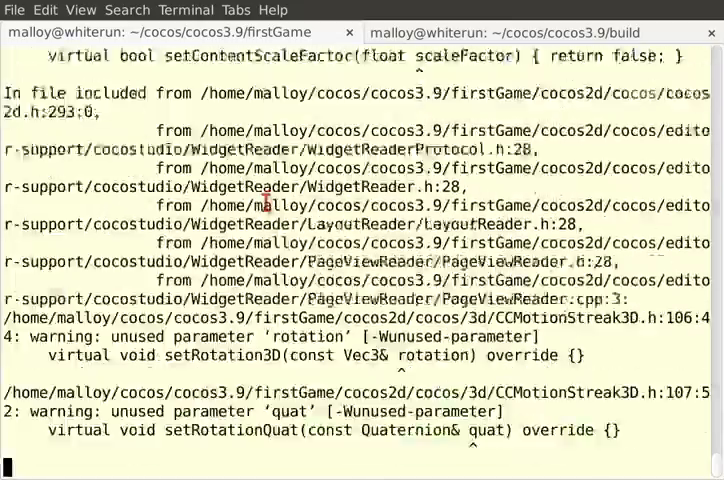
scroll("down", 3)
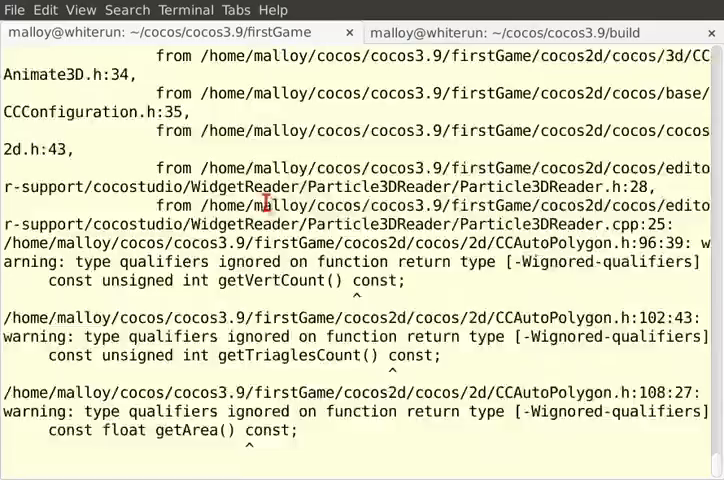
scroll("down", 3)
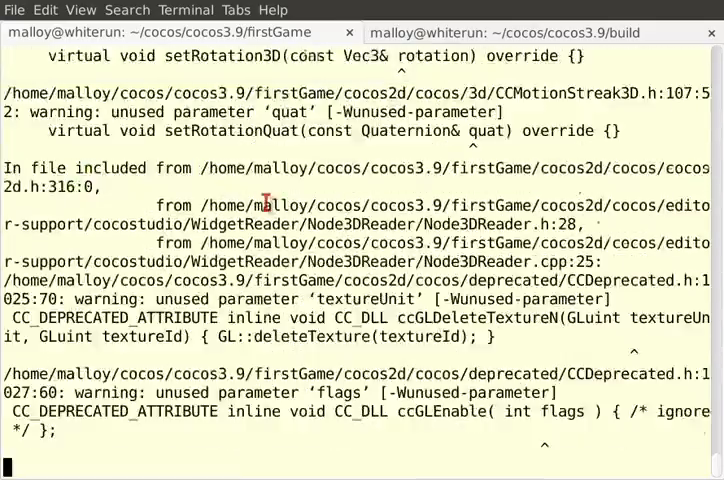
scroll("down", 3)
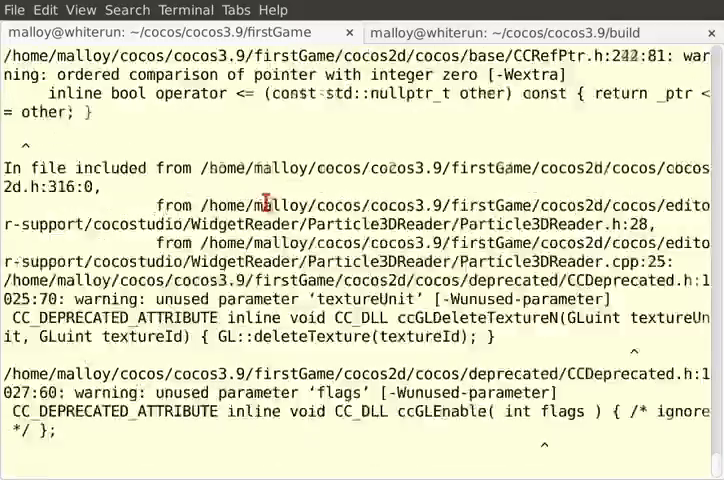
scroll("down", 3)
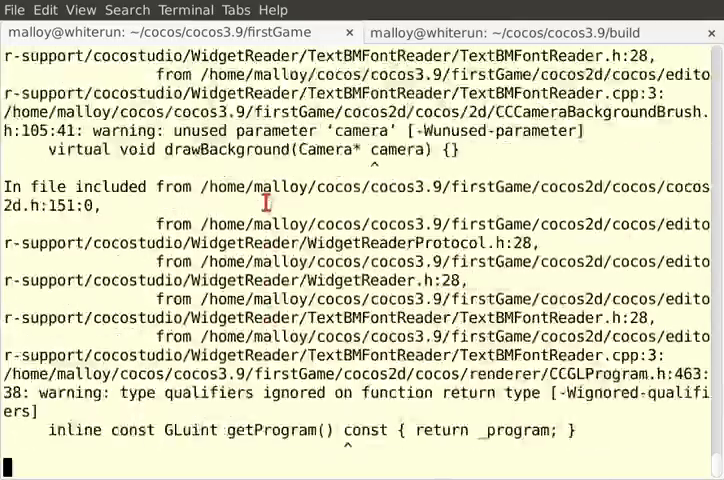
scroll("down", 3)
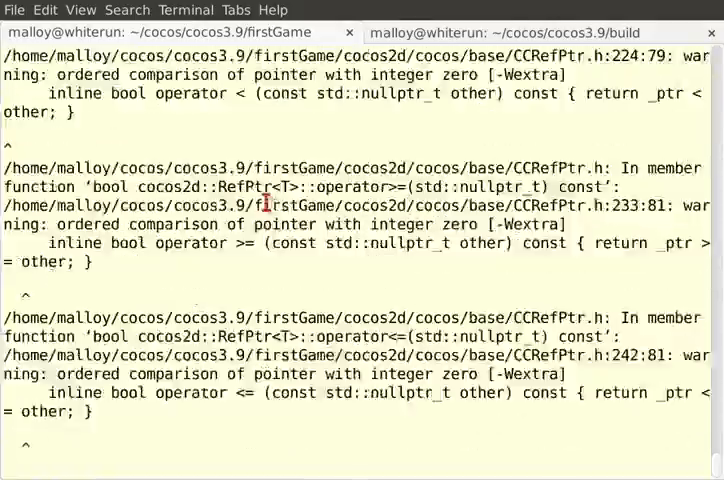
scroll("down", 3)
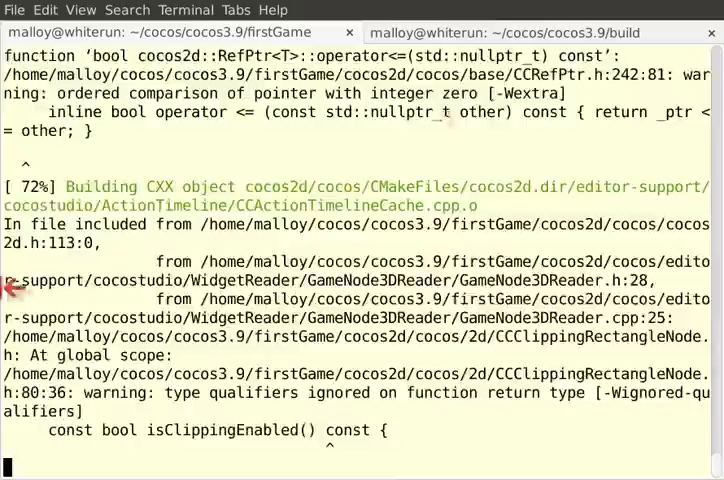
scroll("down", 3)
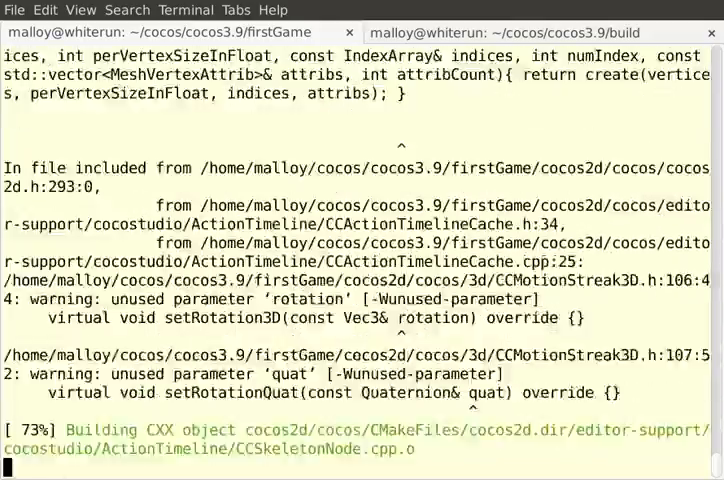
scroll("down", 3)
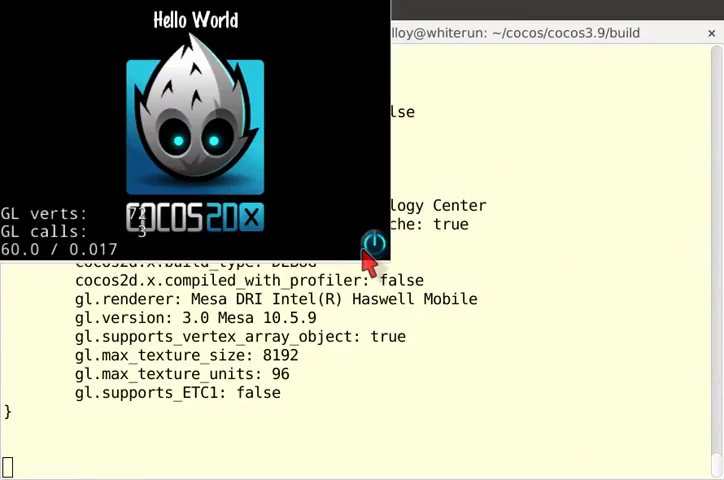
mouse_move(165, 170)
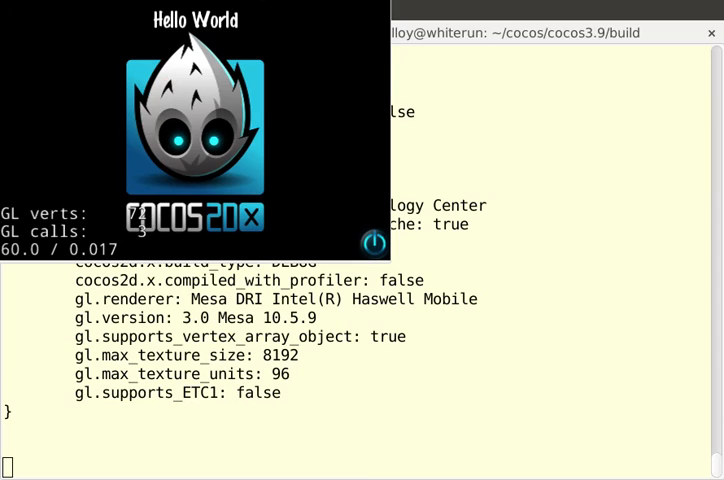
mouse_move(200, 60)
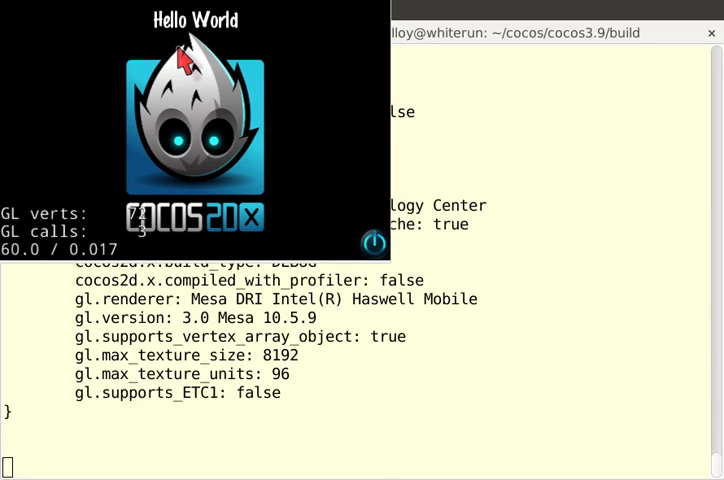
mouse_move(245, 105)
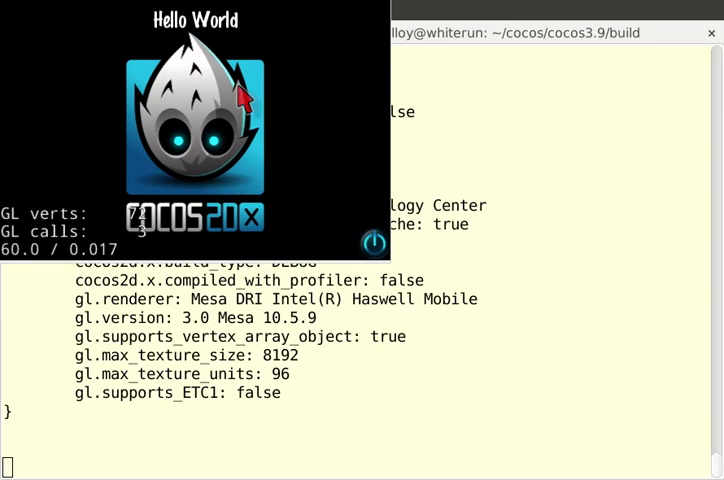
mouse_move(375, 250)
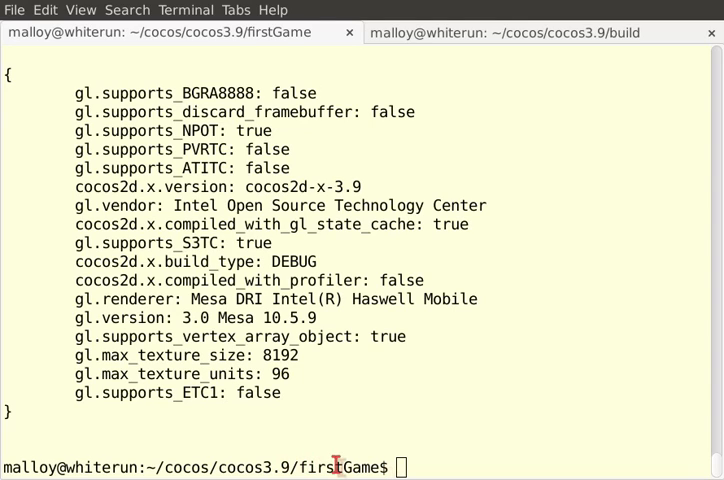
mouse_move(440, 463)
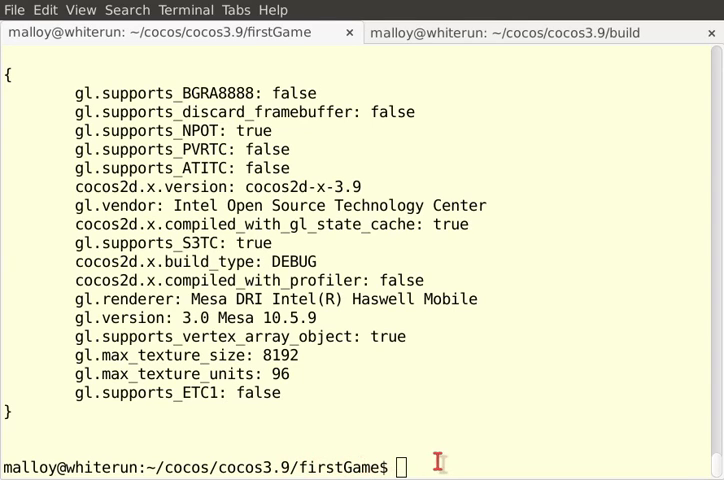